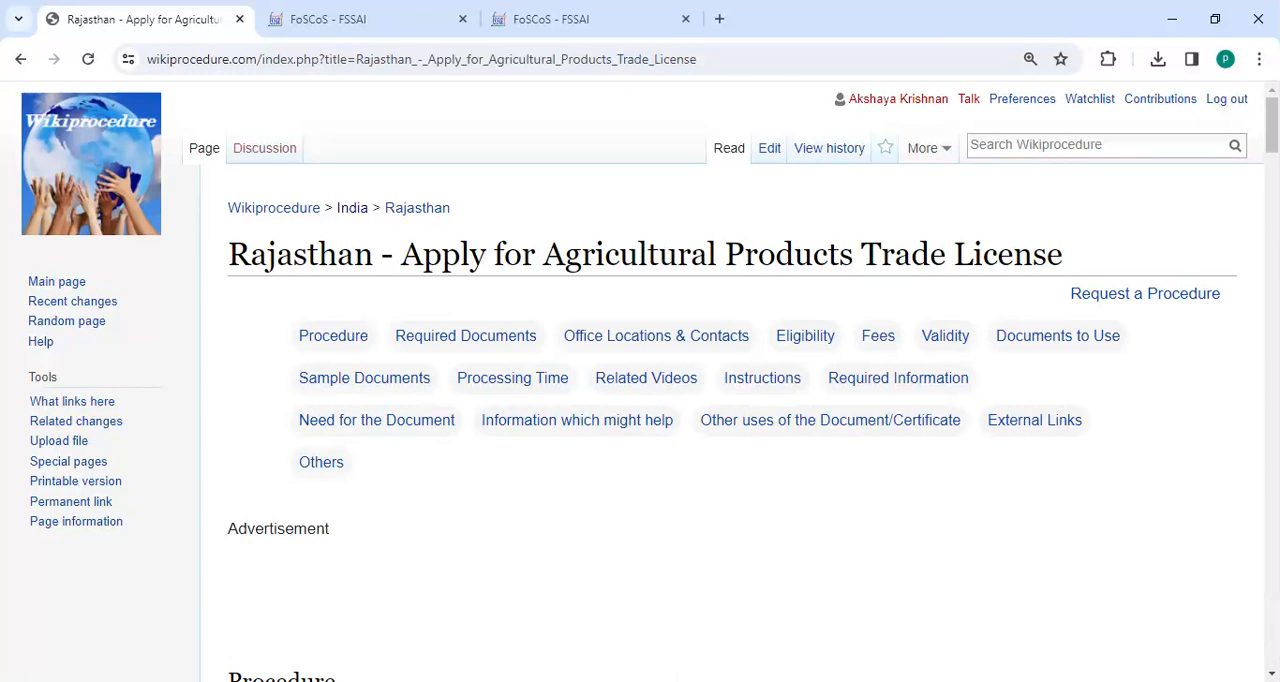
mouse_move(1070, 288)
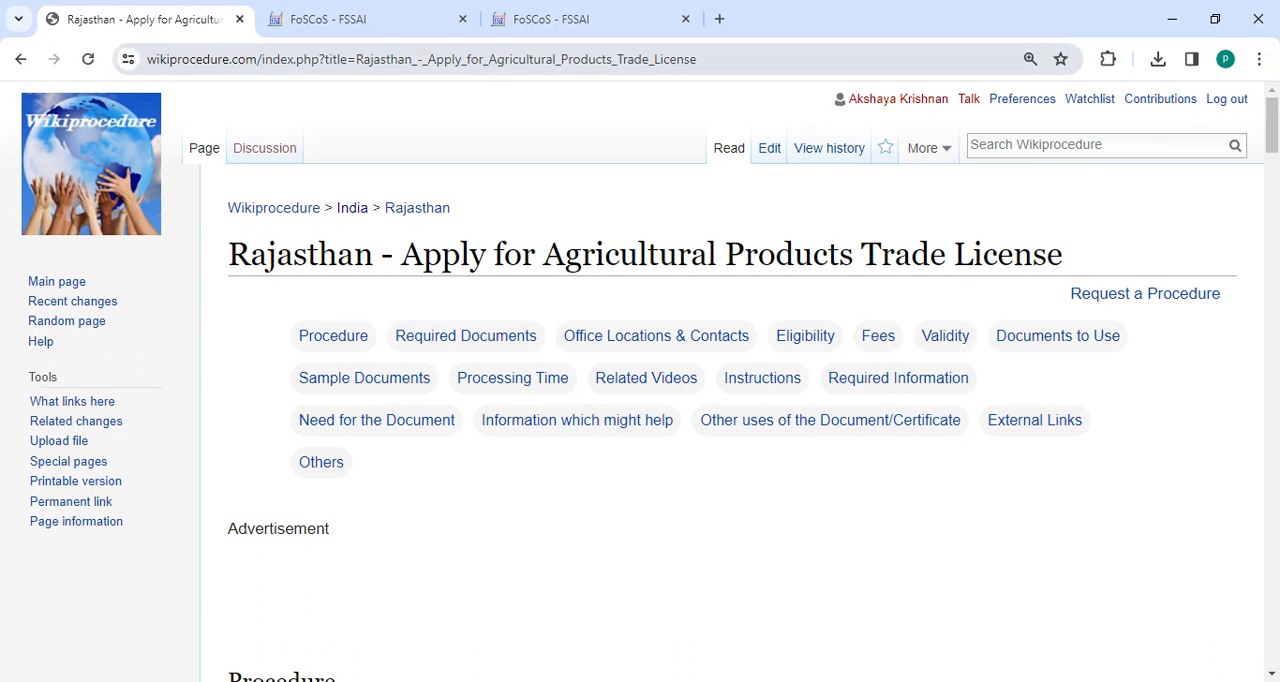
- Scroll the Wikiprocedure trade license guide down to its numbered Apply Online steps
click(420, 60)
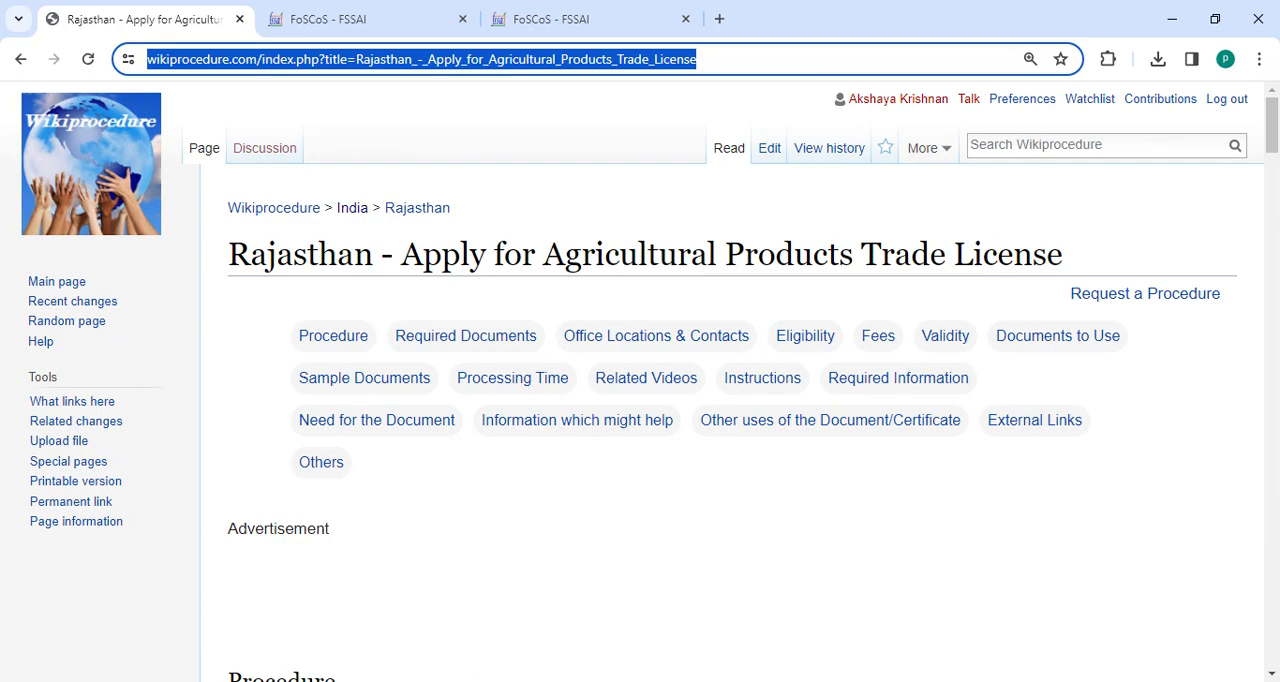
click(860, 550)
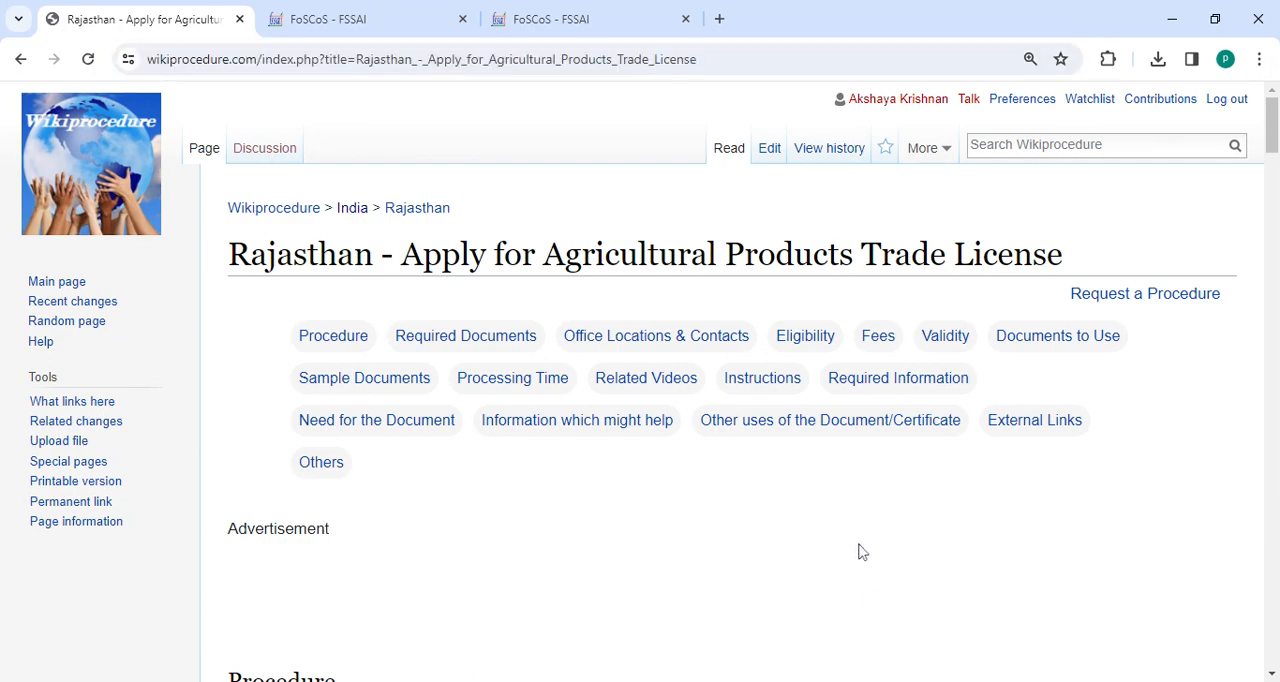
scroll(down, 3)
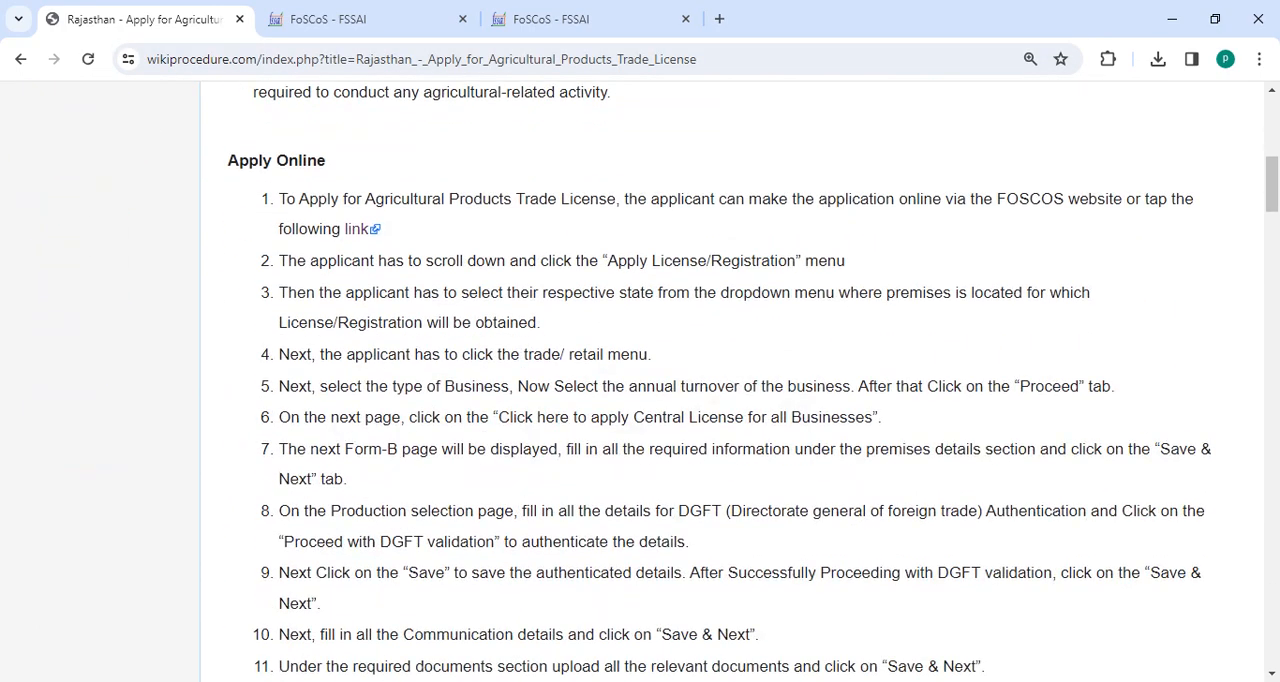
mouse_move(364, 236)
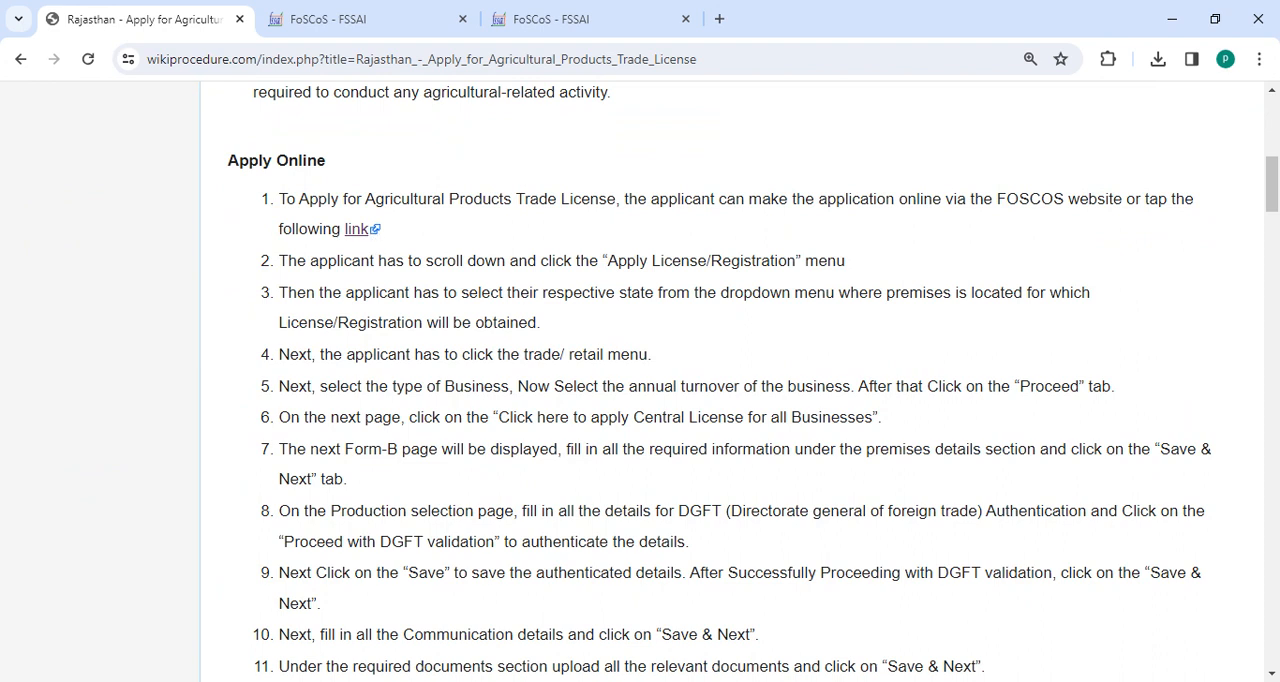
click(360, 20)
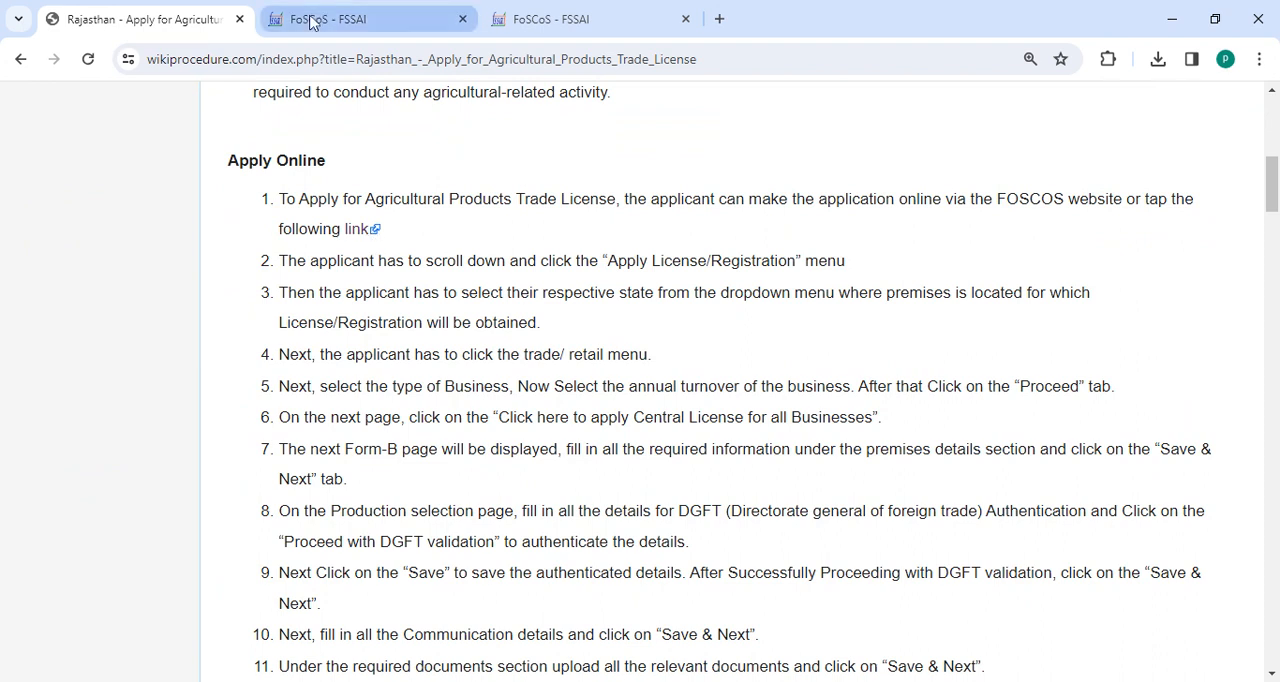
- Switch to the FoSCoS tab and choose Apply for New License/Registration to reach Form B
click(356, 18)
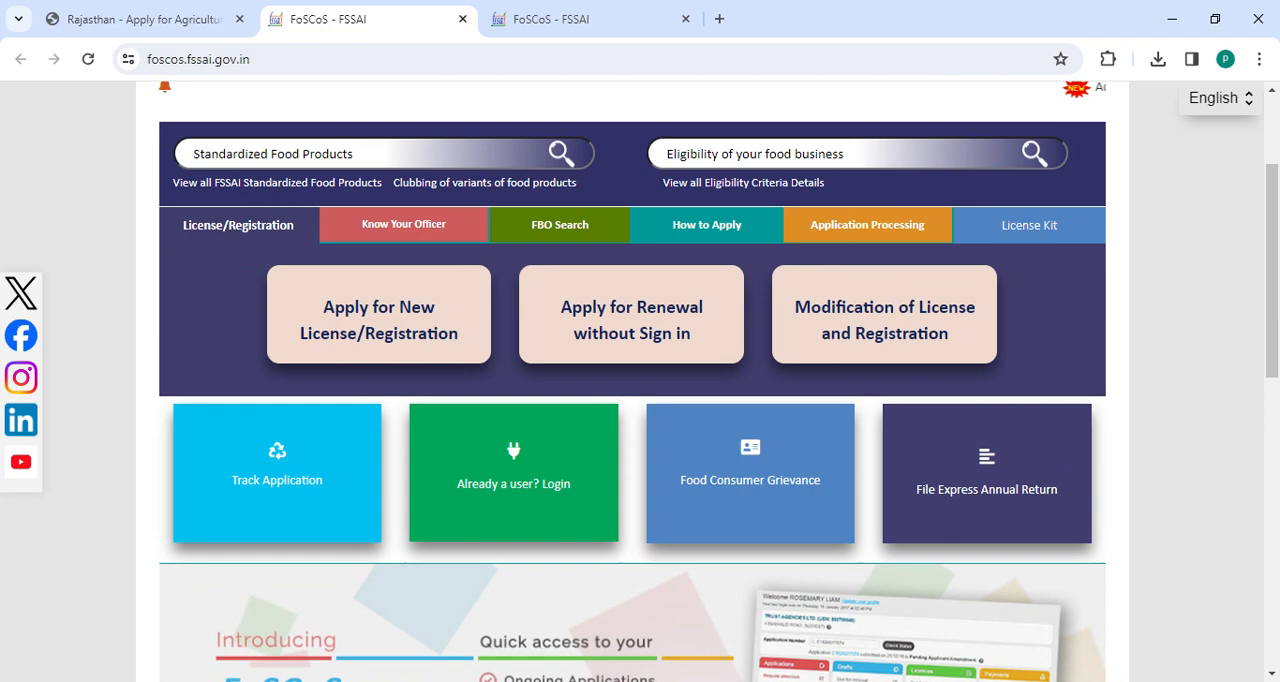
mouse_move(480, 344)
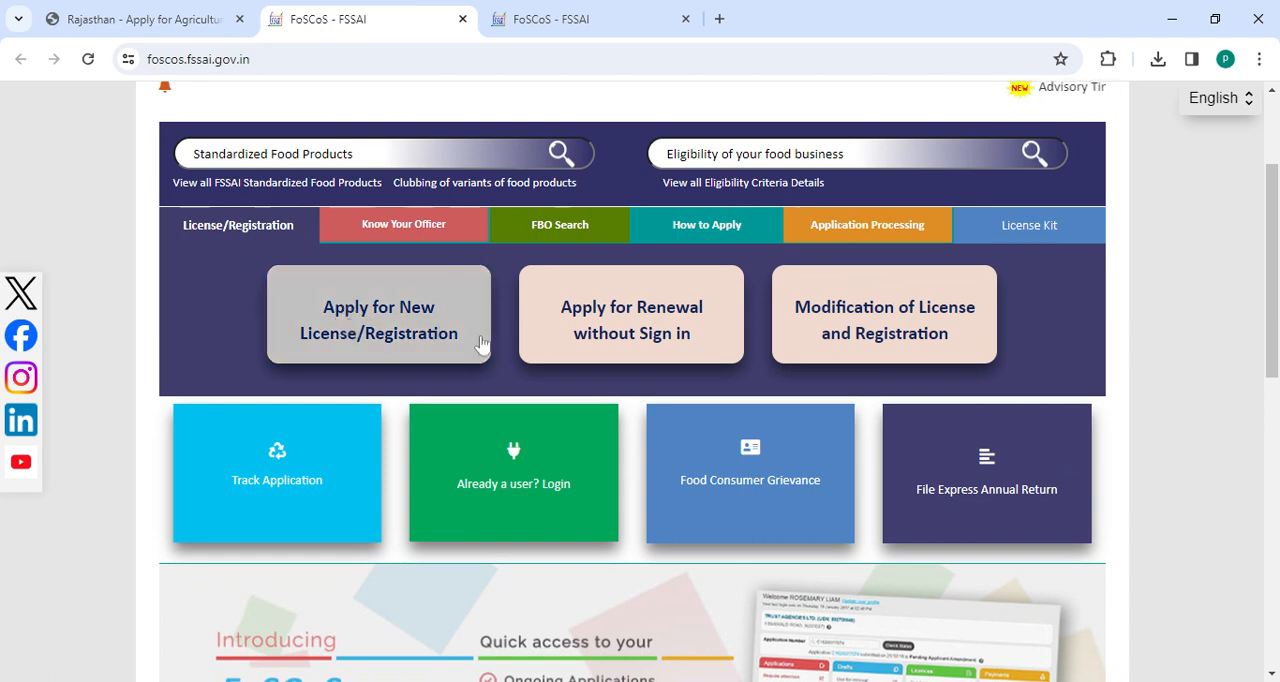
click(378, 320)
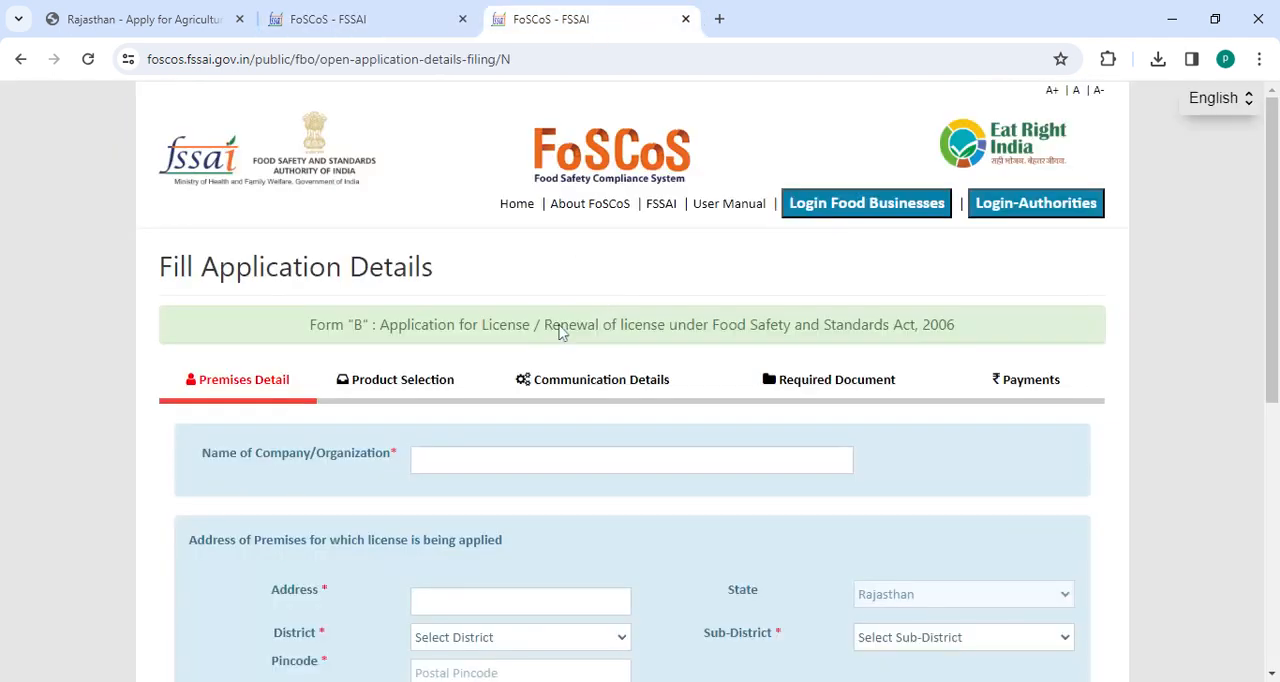
scroll(down, 3)
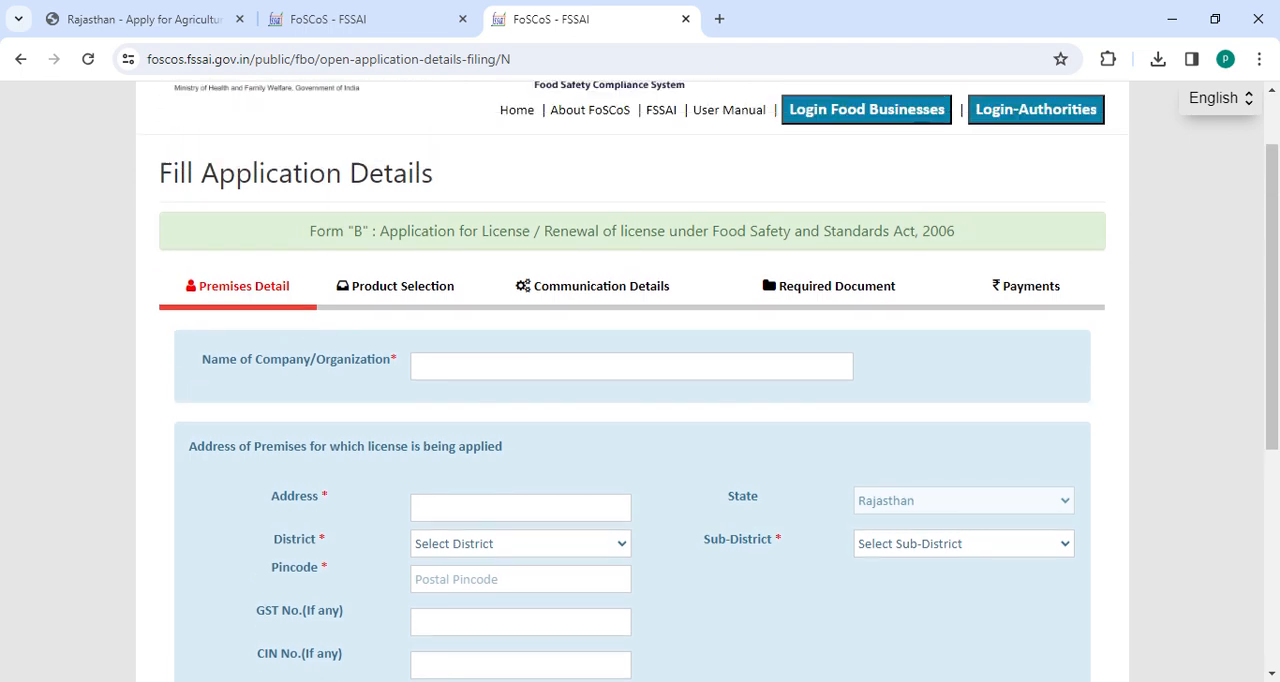
scroll(down, 3)
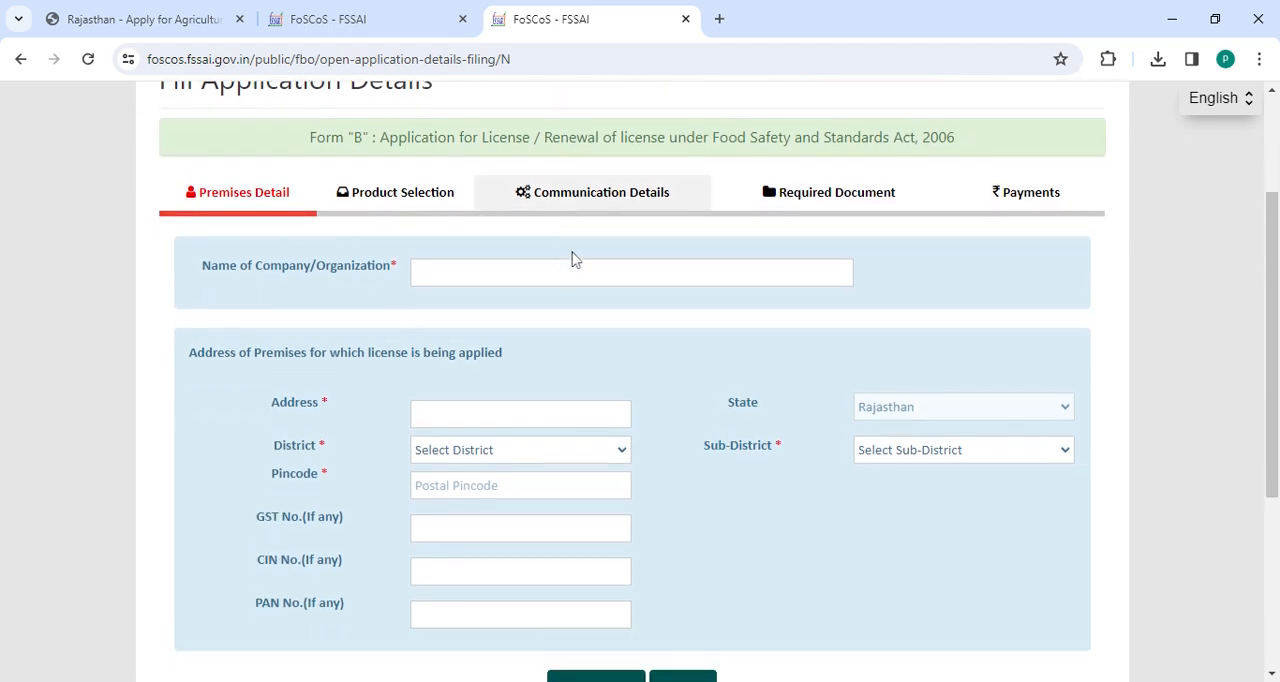
scroll(down, 3)
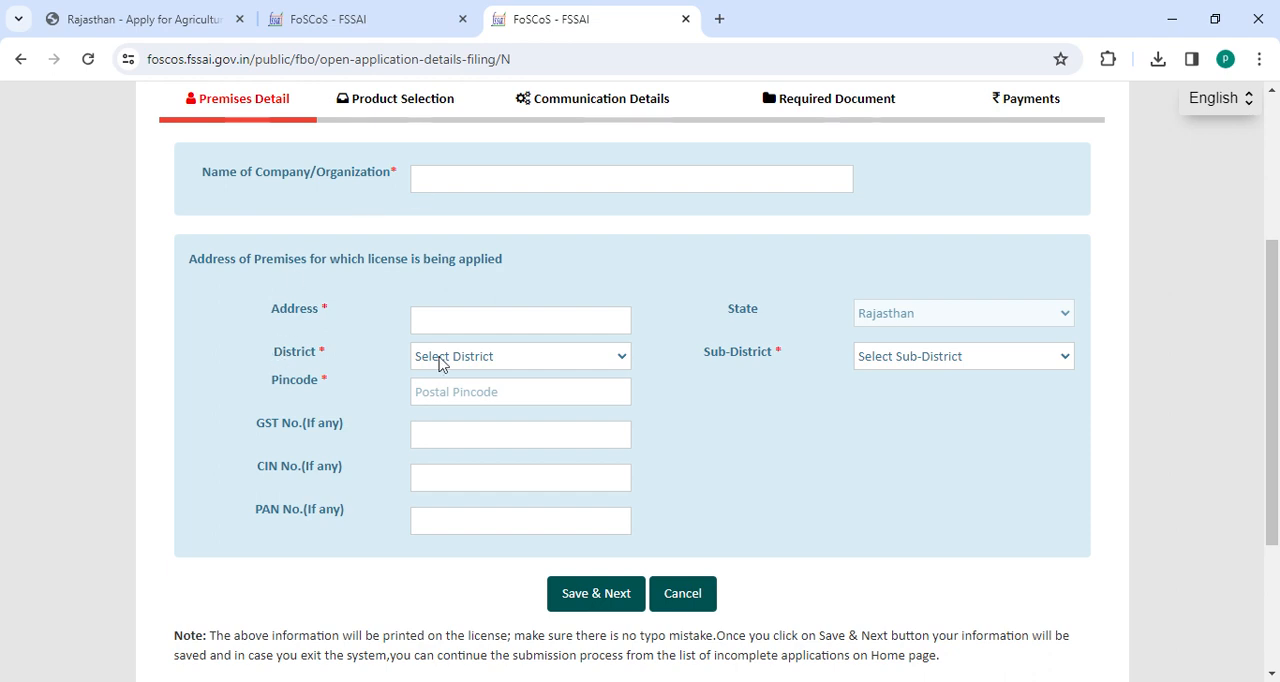
mouse_move(704, 362)
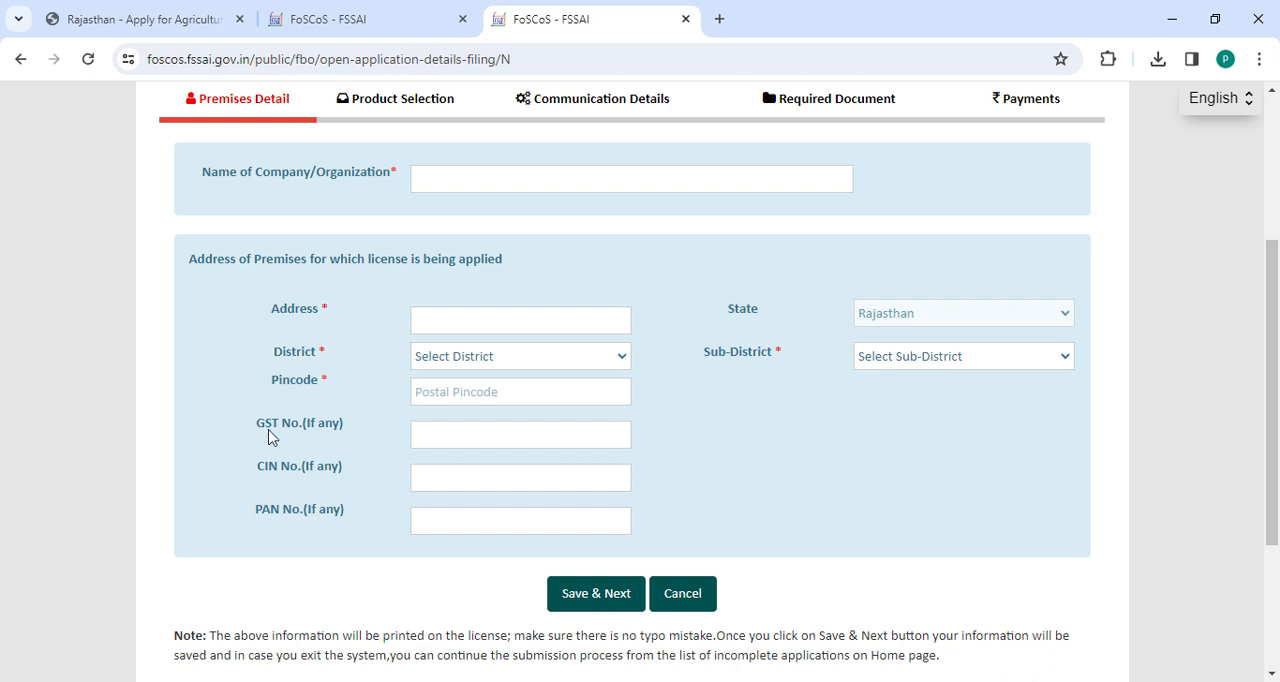
mouse_move(270, 528)
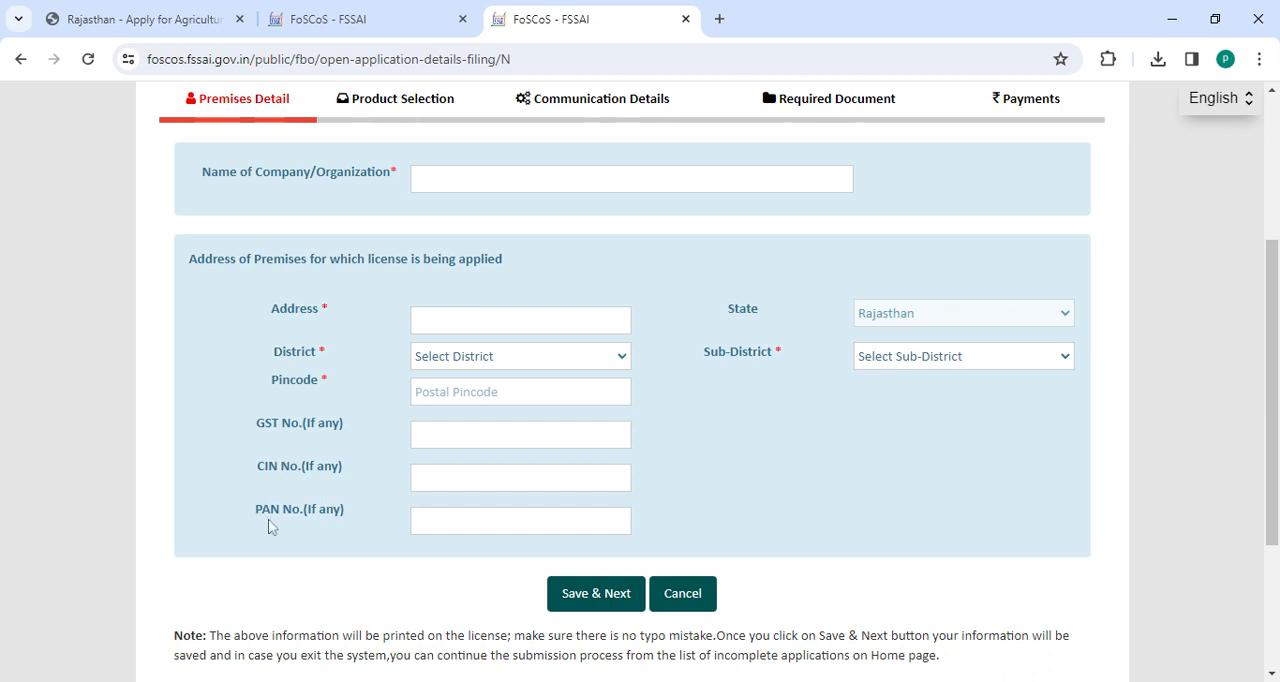
mouse_move(600, 600)
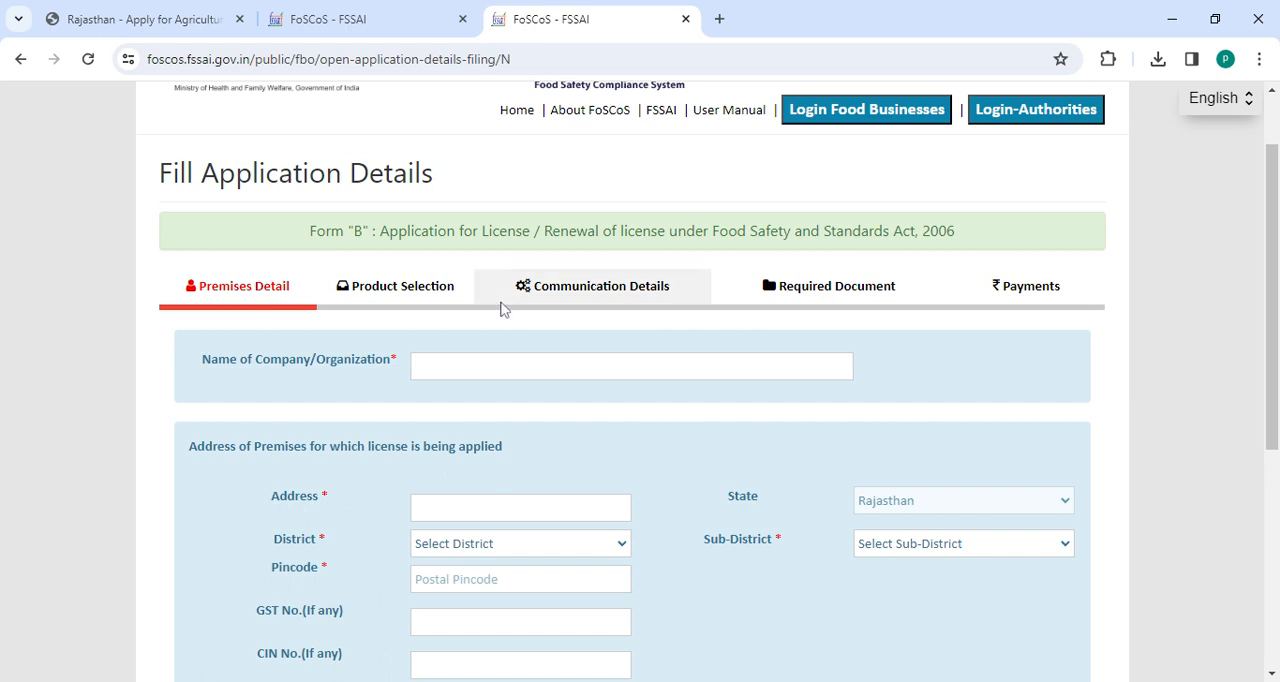
mouse_move(728, 312)
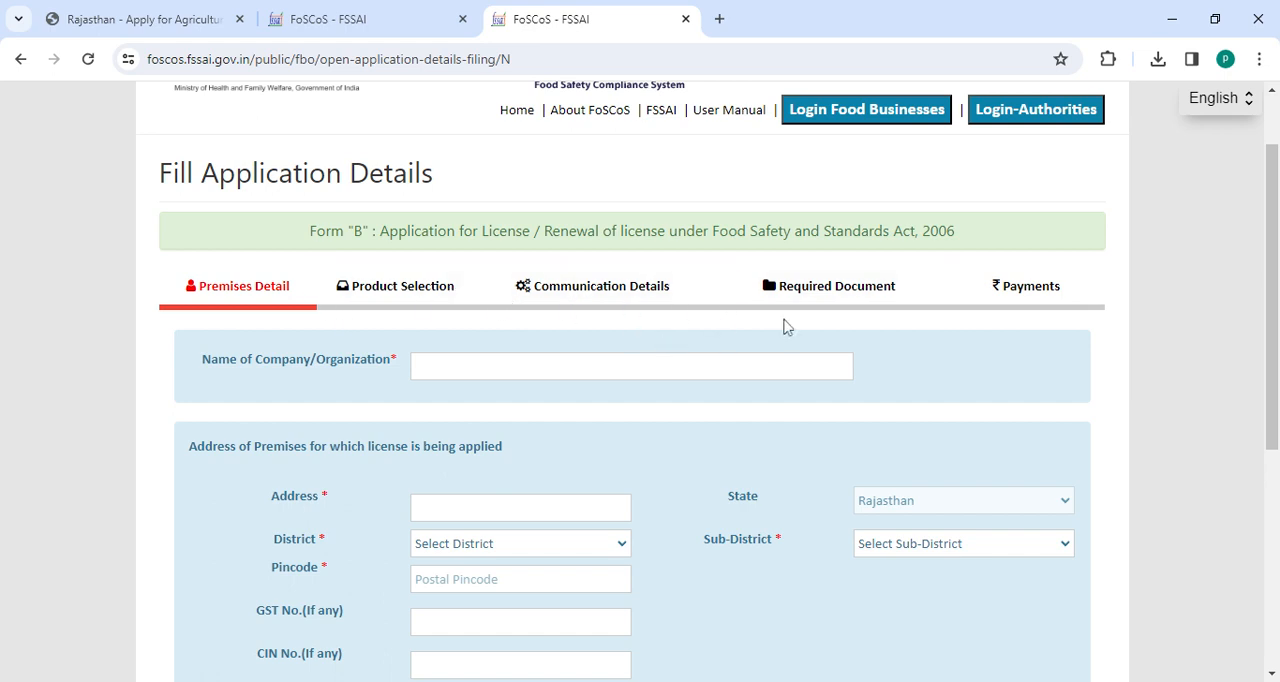
mouse_move(682, 256)
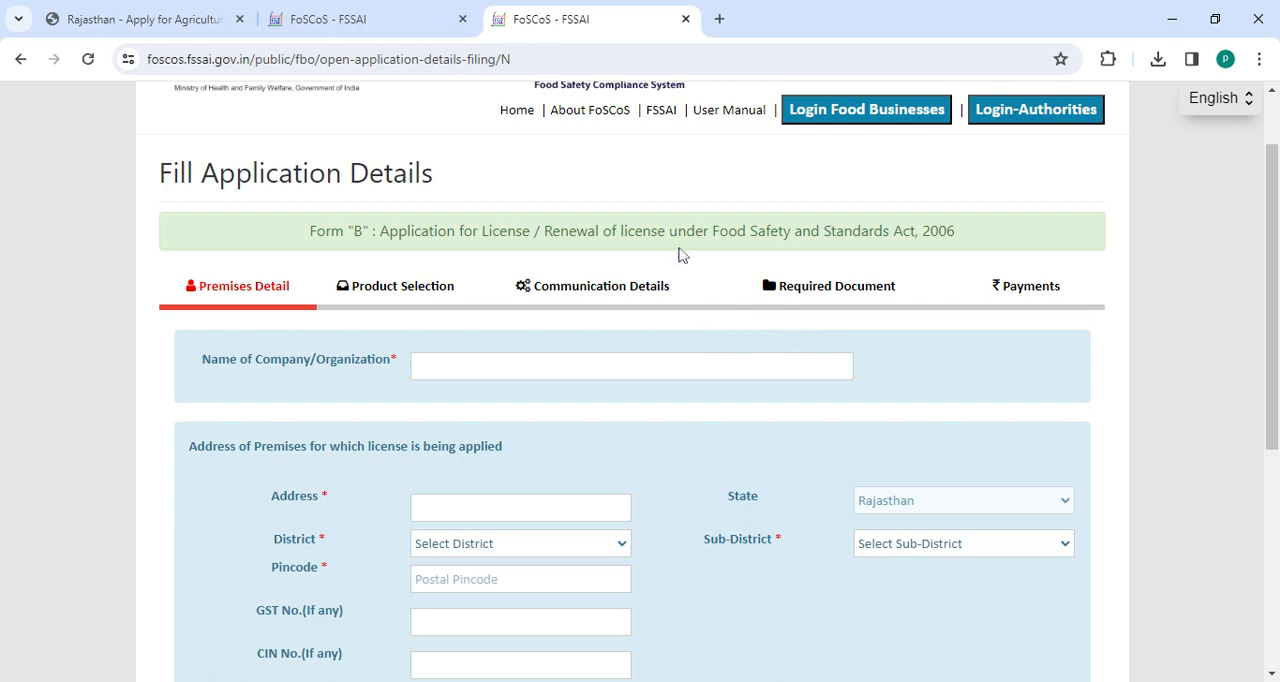
mouse_move(1032, 308)
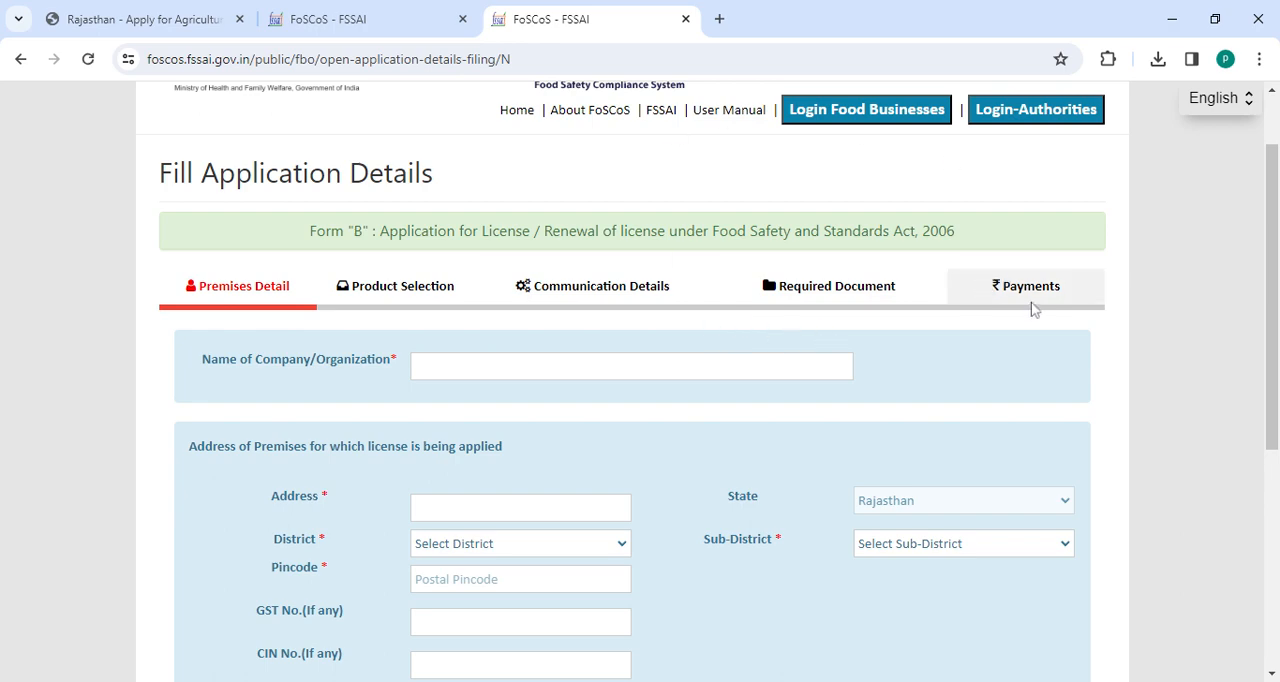
click(150, 18)
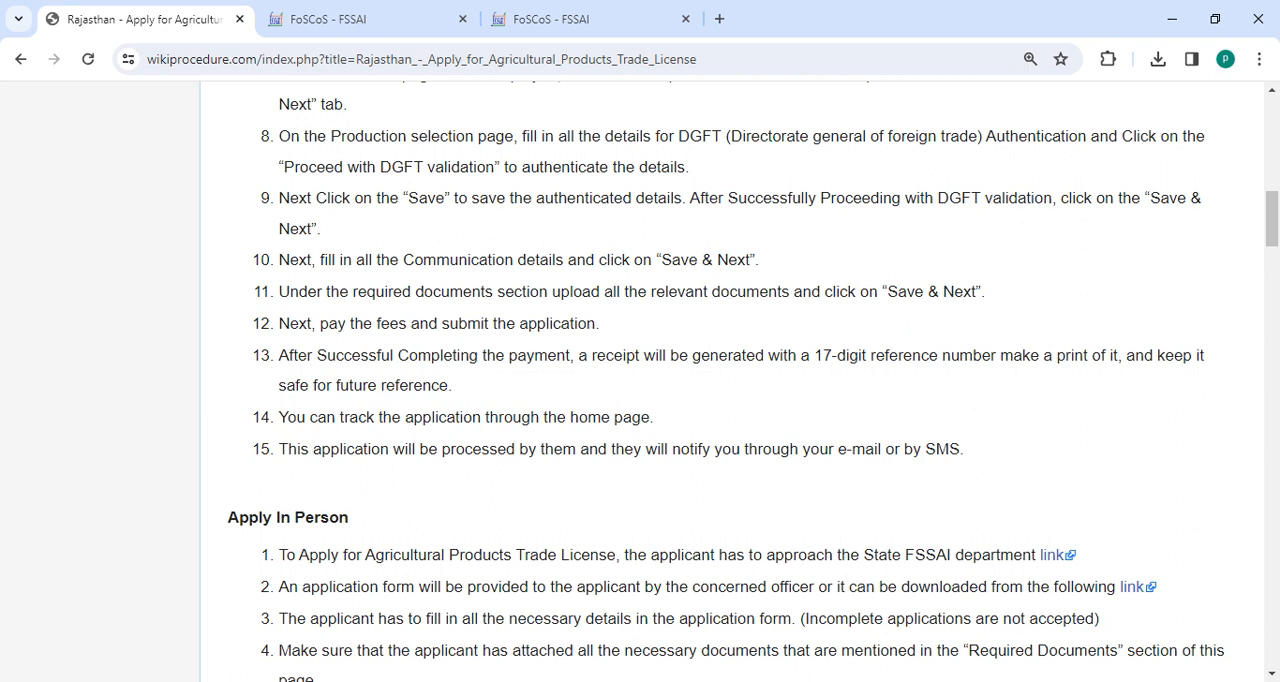
- Scroll the guide past Apply In Person to the Required Documents list
scroll(down, 3)
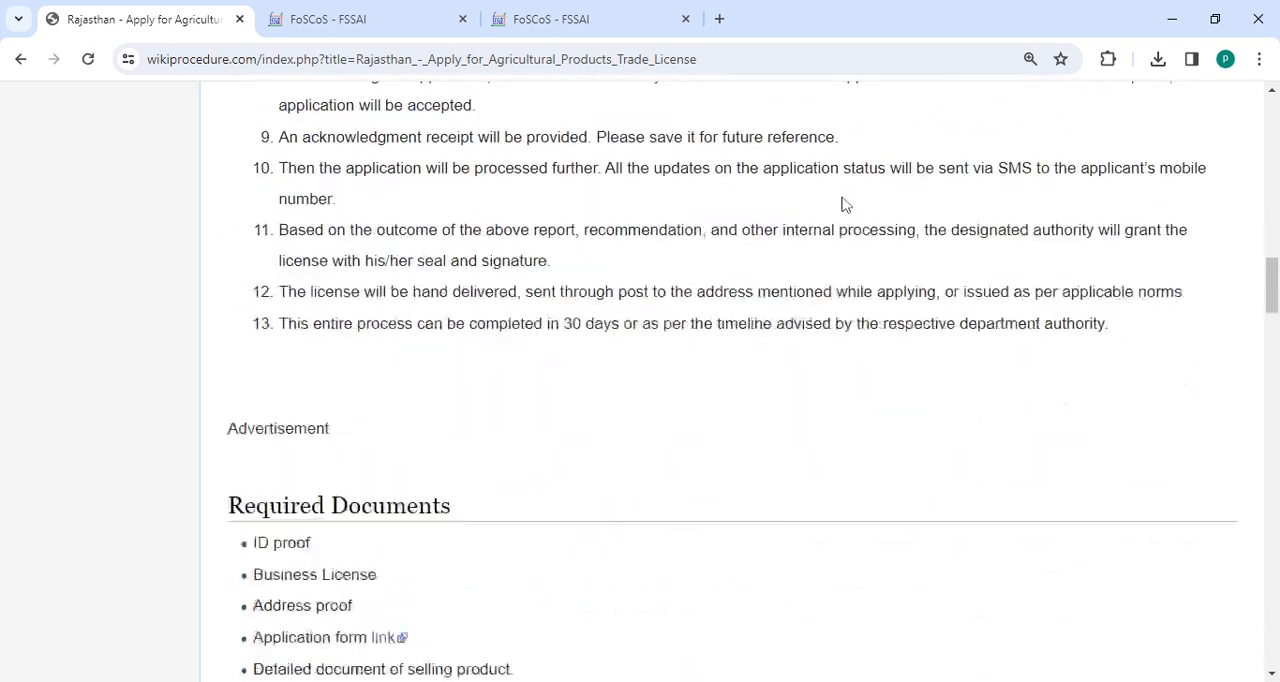
scroll(down, 3)
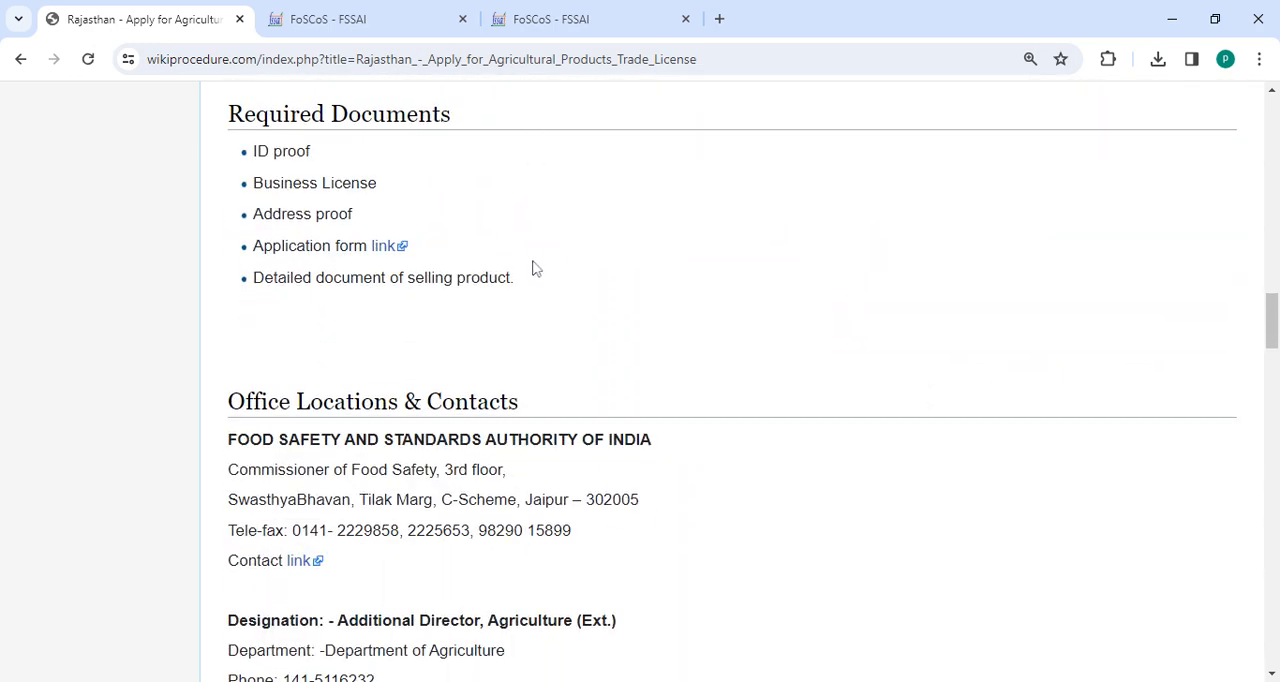
- Scroll through Office Contacts, Eligibility, Fees and Validity down to Documents to Use
scroll(down, 3)
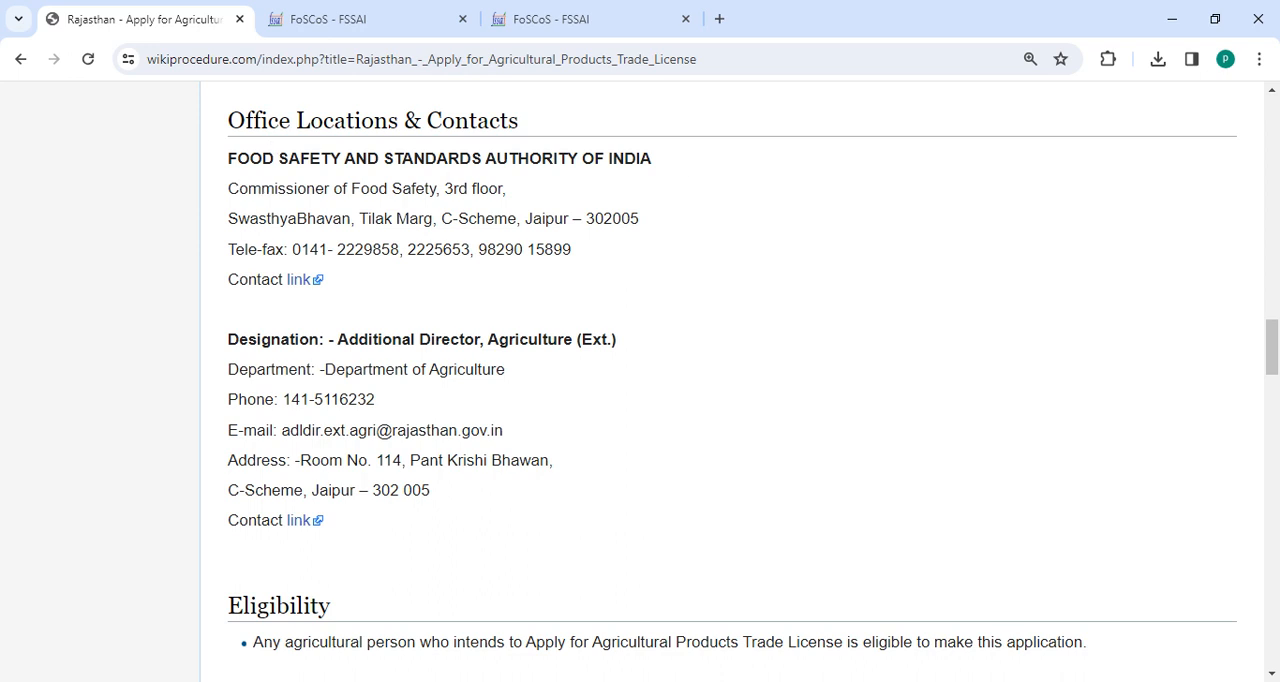
mouse_move(418, 300)
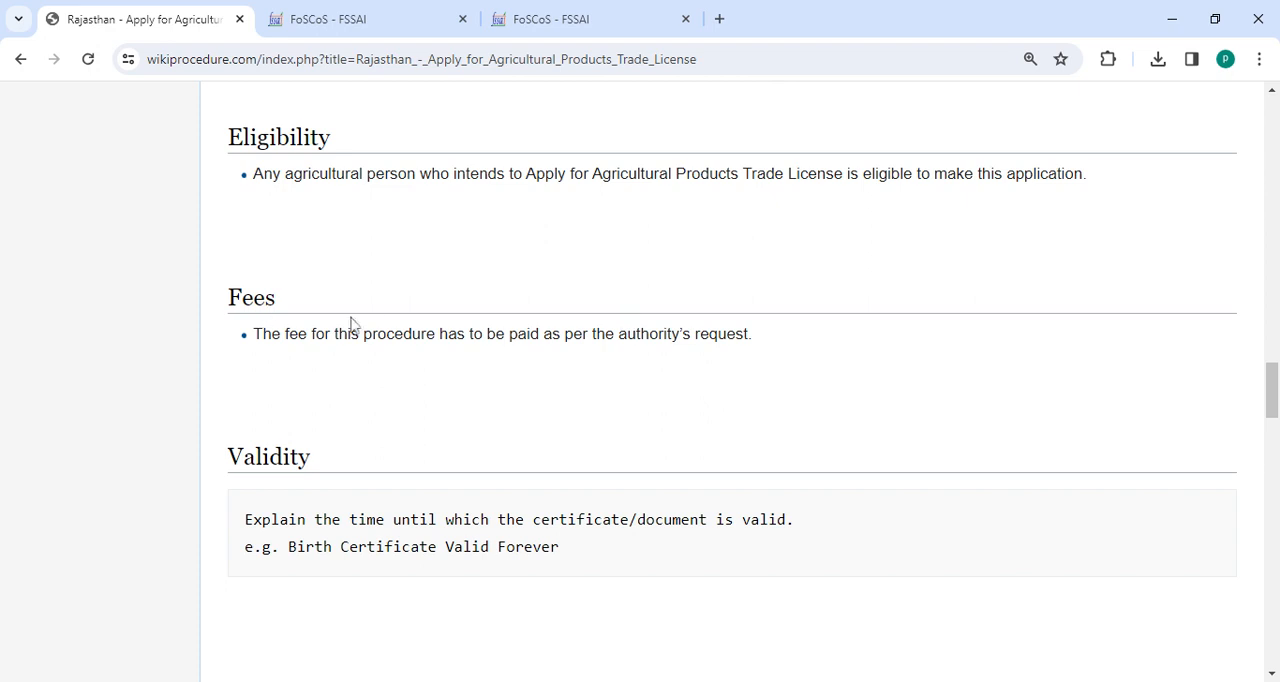
mouse_move(600, 366)
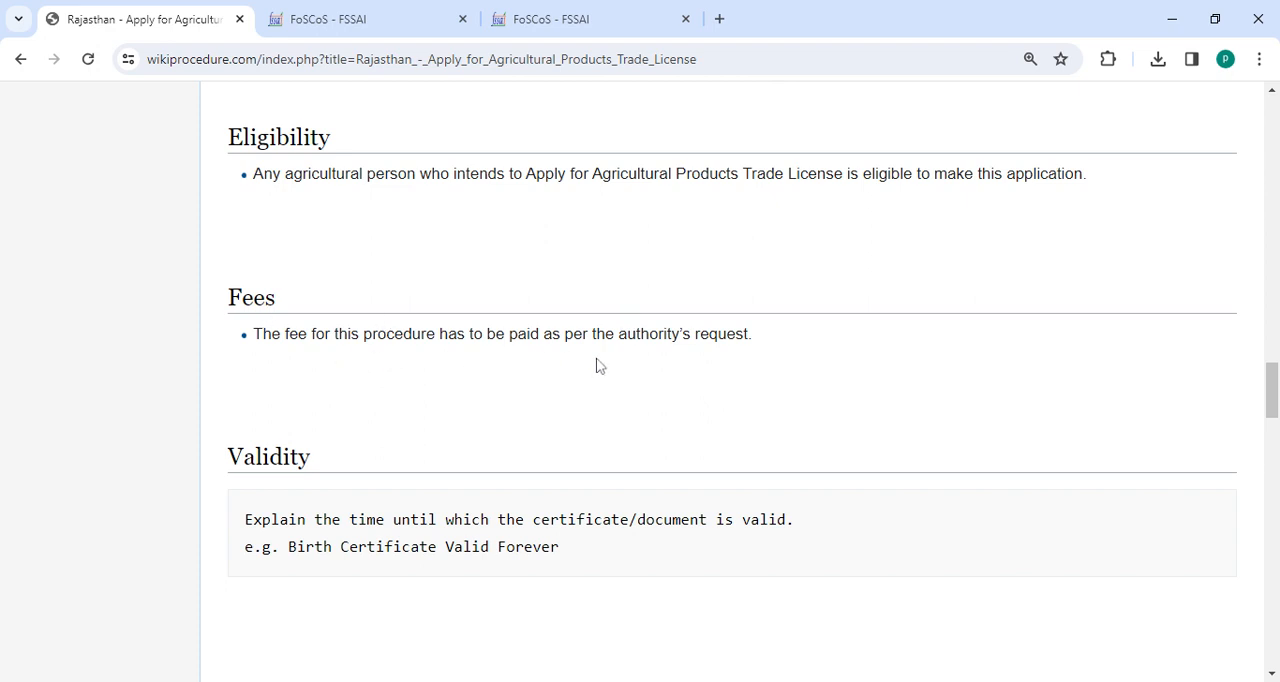
mouse_move(910, 376)
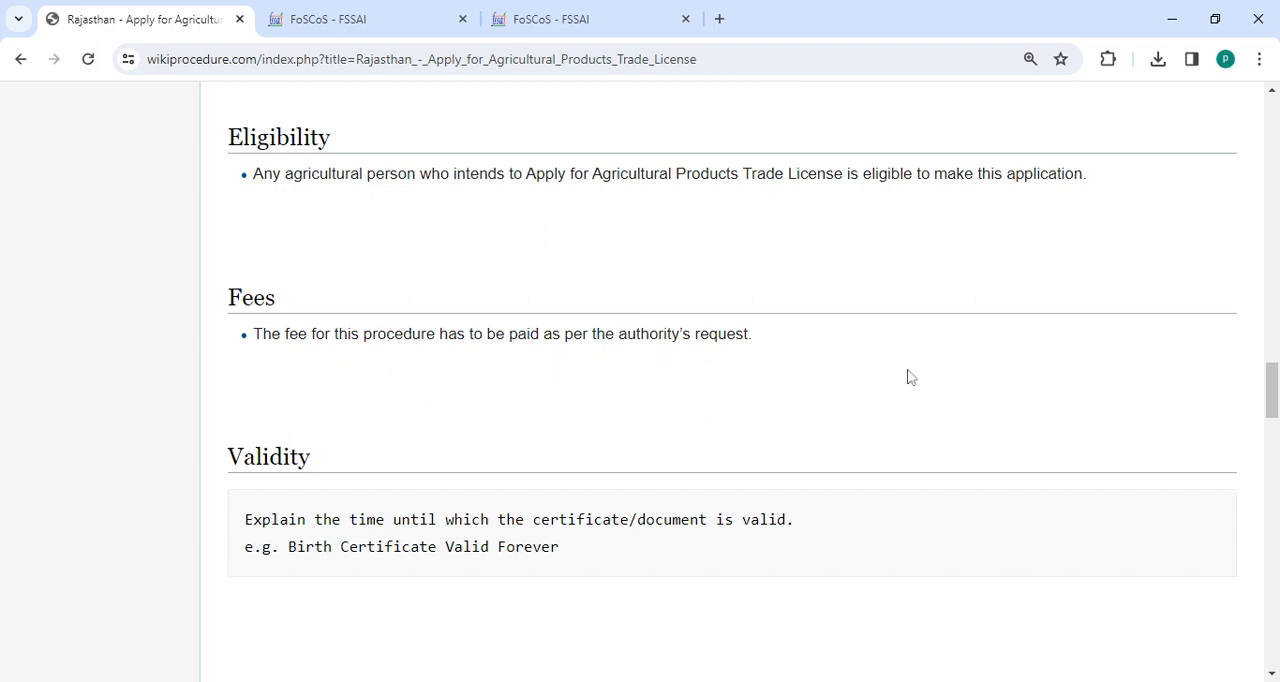
scroll(down, 3)
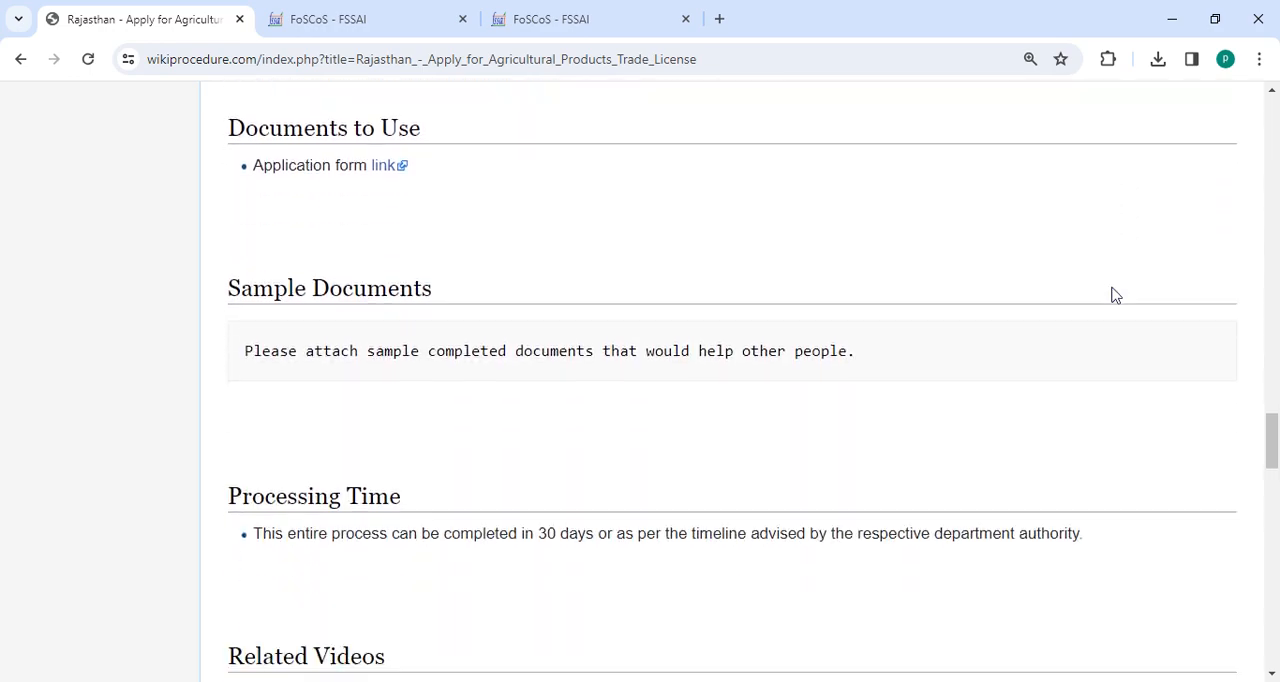
- Scroll to the bottom of the guide showing External Links and the Others note
scroll(up, 3)
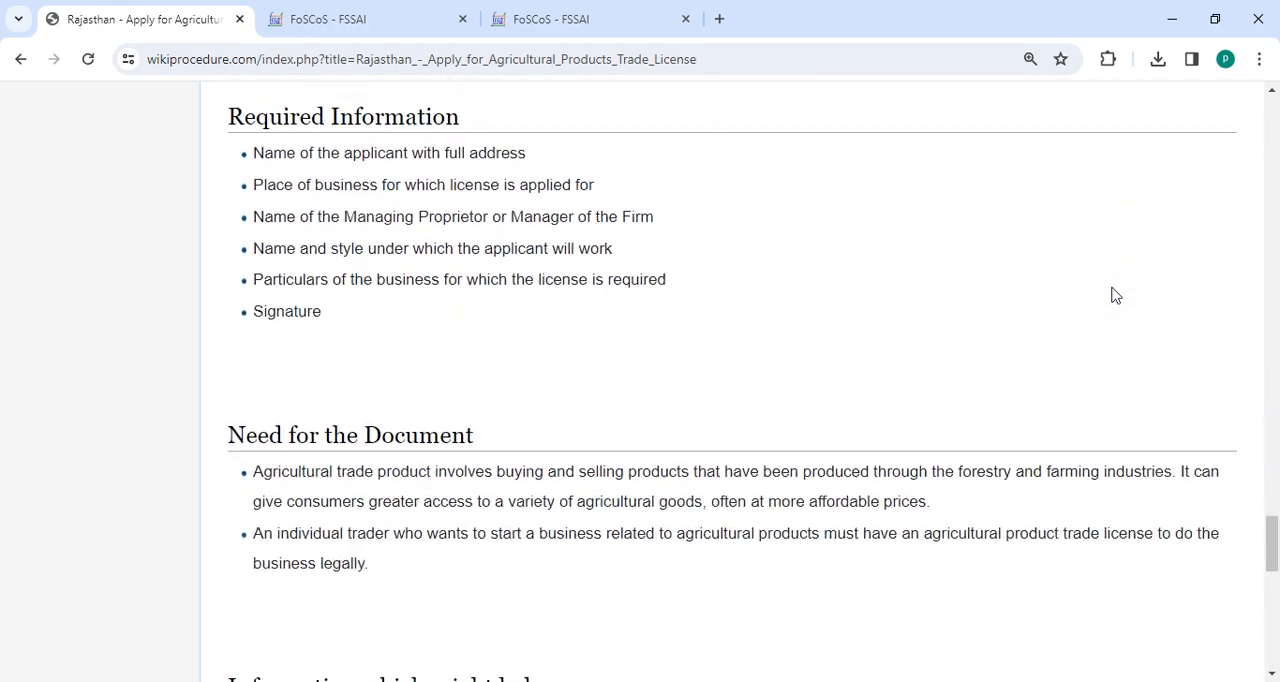
scroll(down, 3)
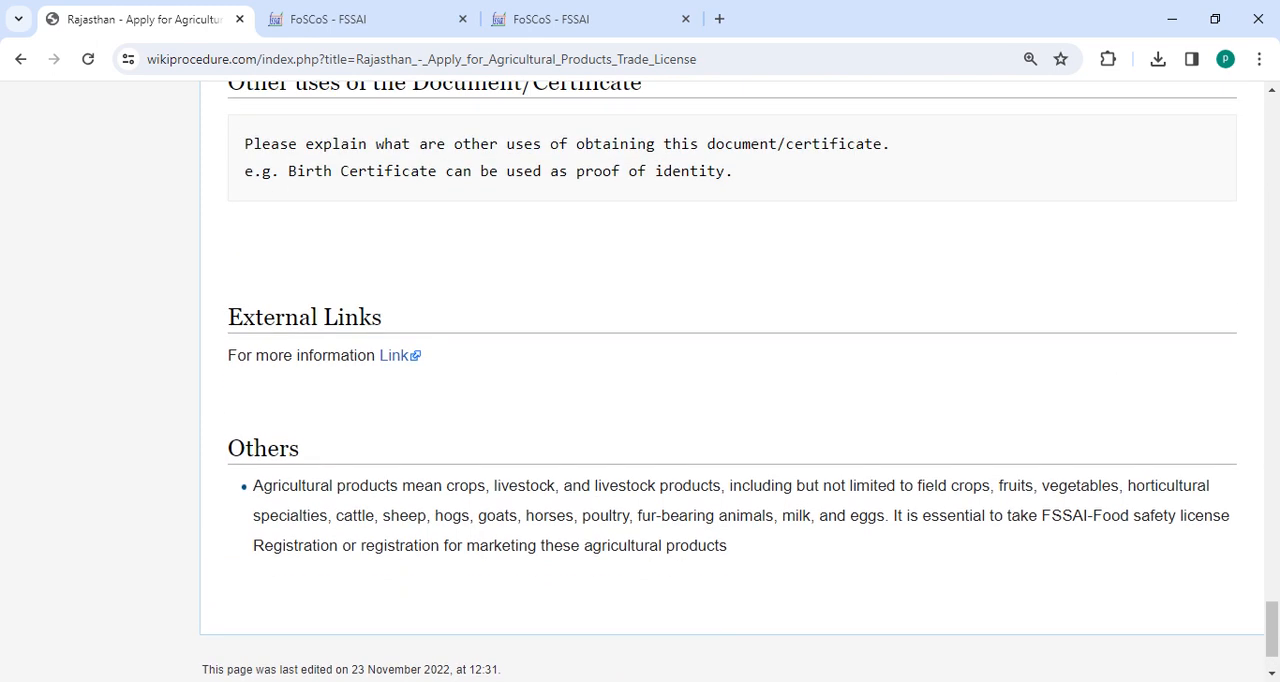
mouse_move(998, 304)
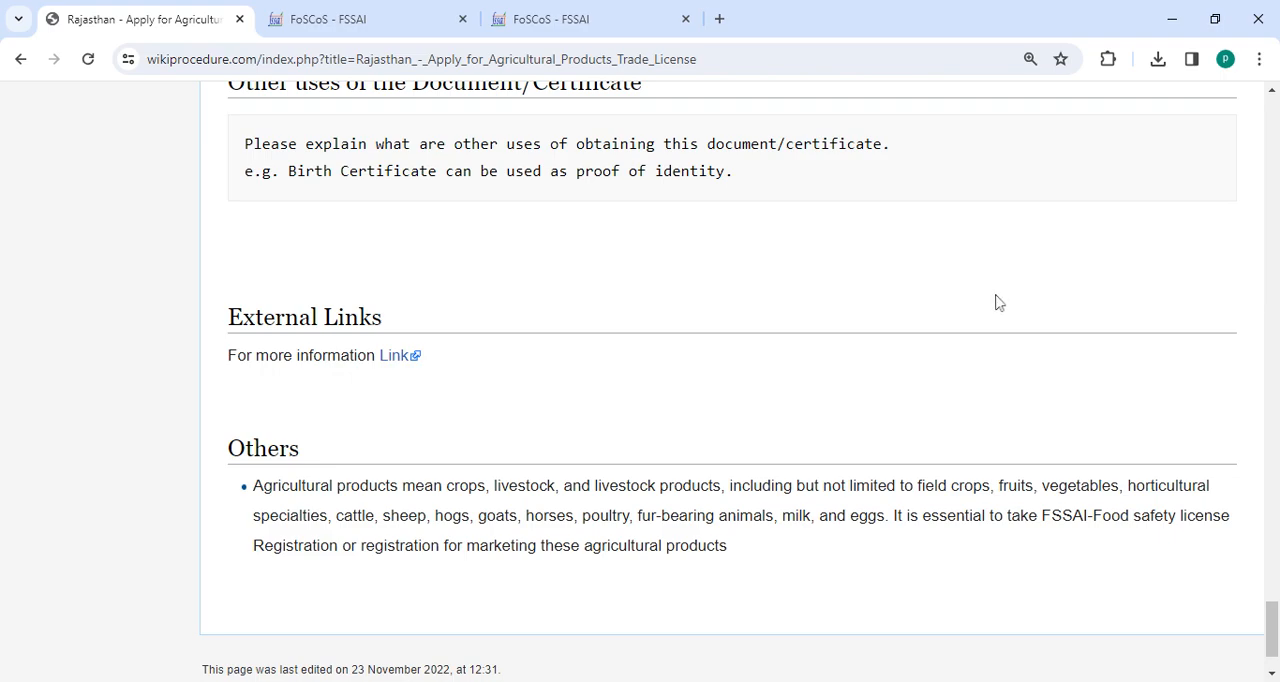